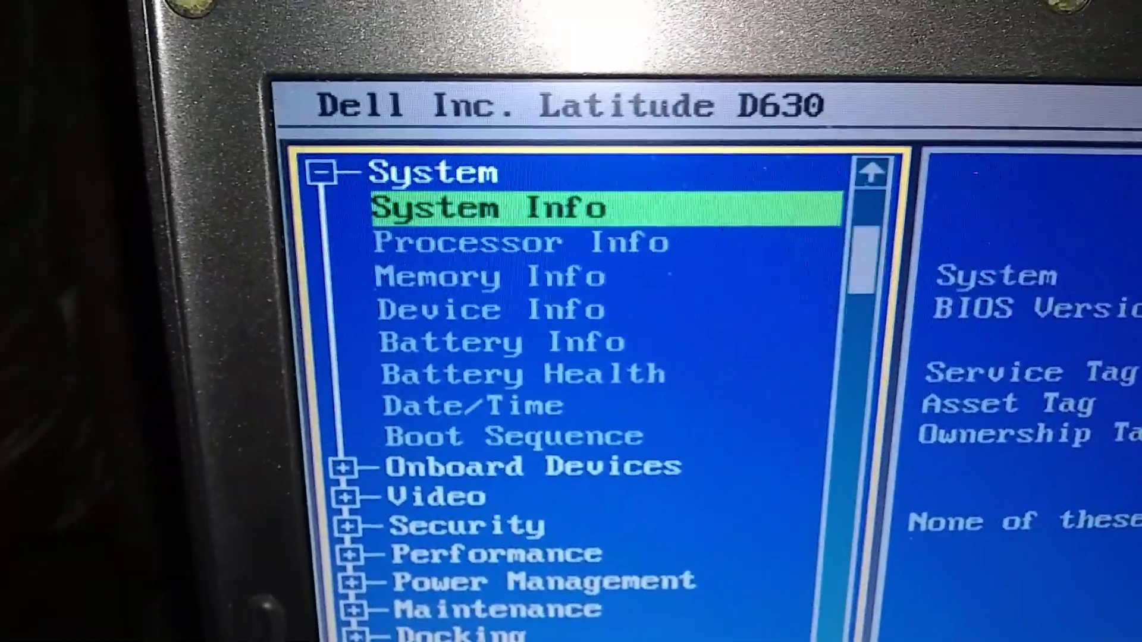
Highlight Continue on the Load Defaults prompt to proceed with restoring factory defaults
key("down")
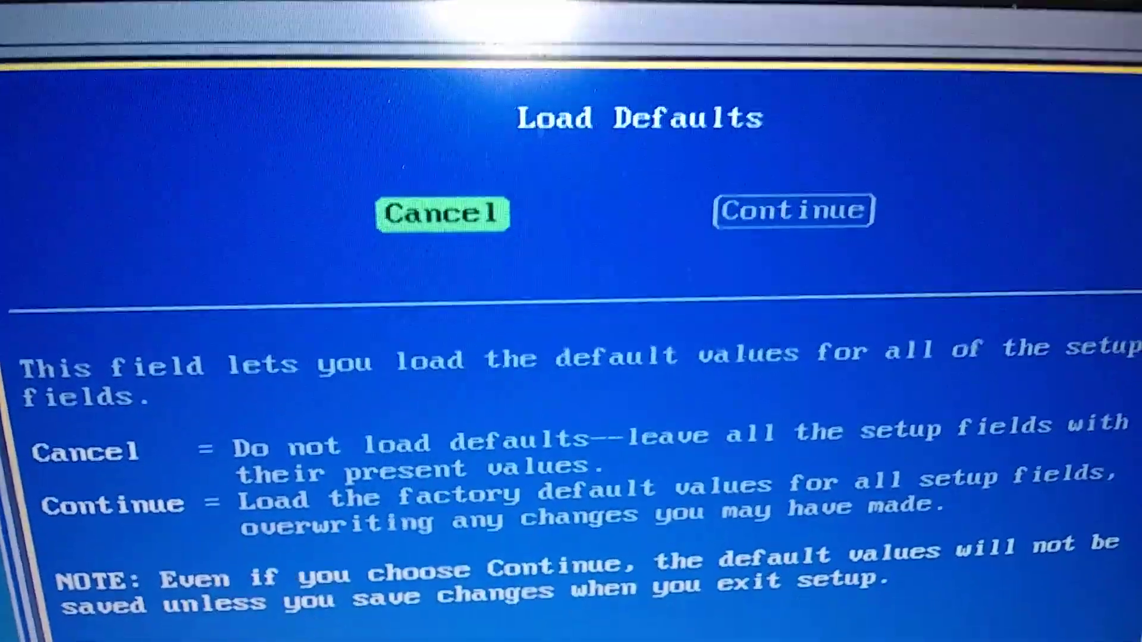
key("Right")
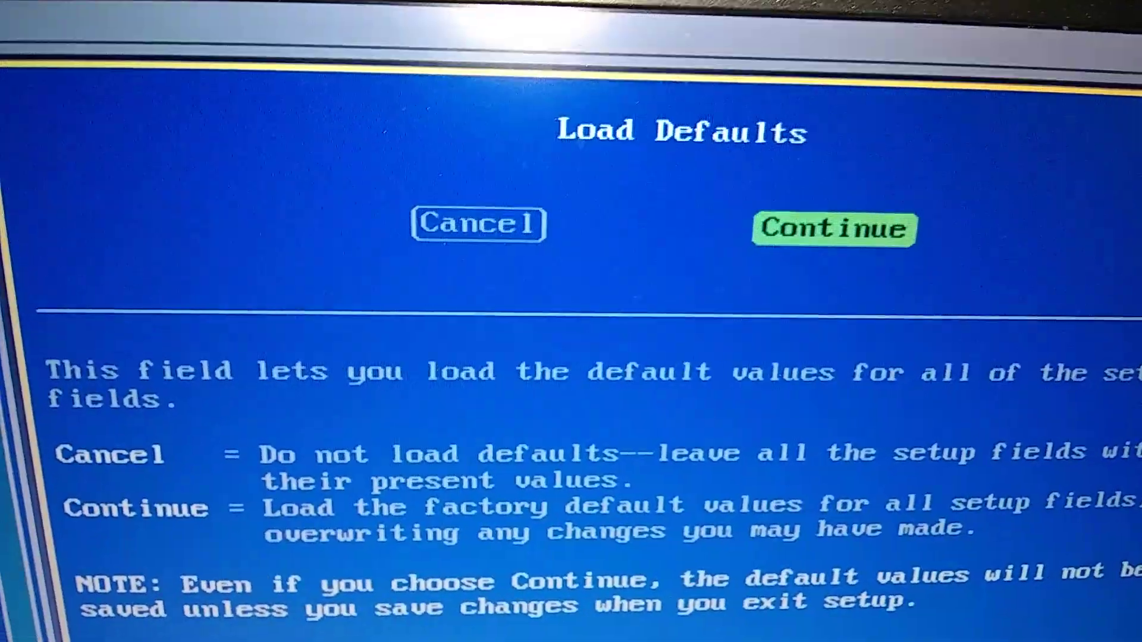